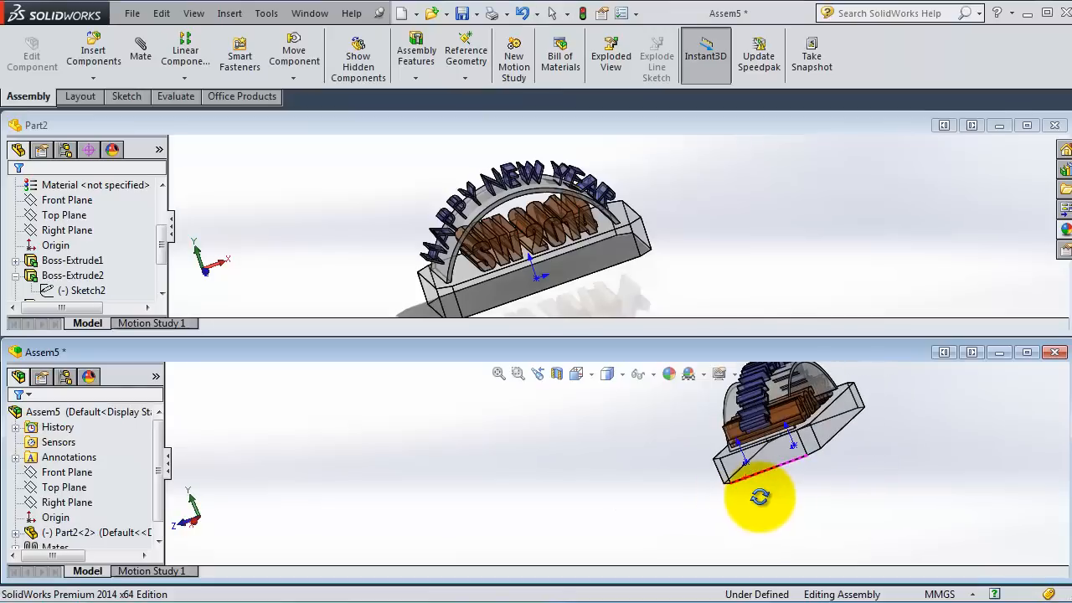
Orbit the assembly to inspect the underside, base and SW 2014 lettering of the part
left_click_drag(757, 496, 796, 407)
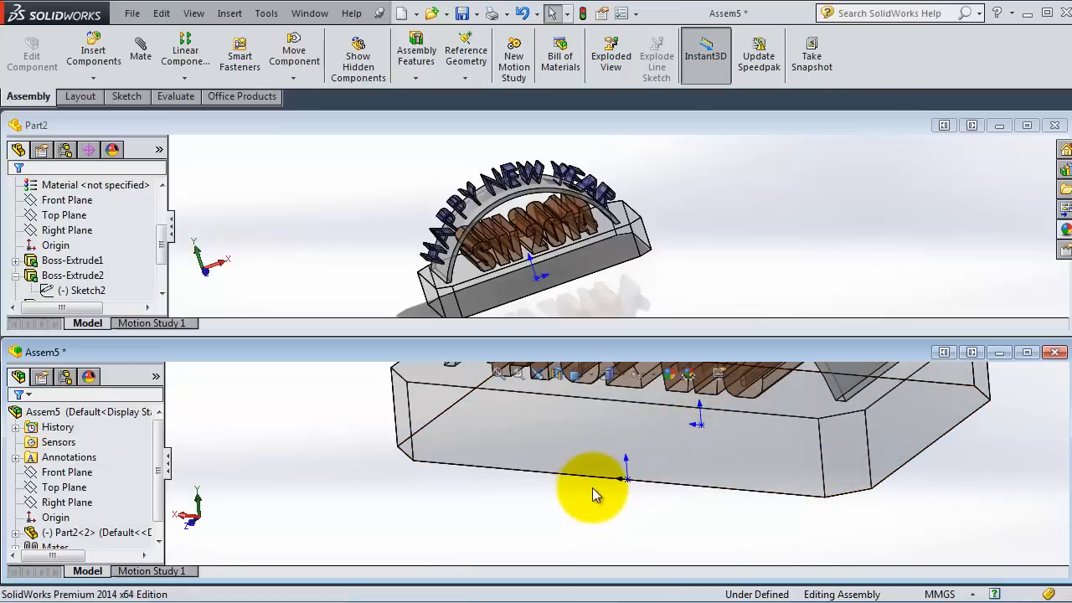
left_click_drag(594, 495, 671, 495)
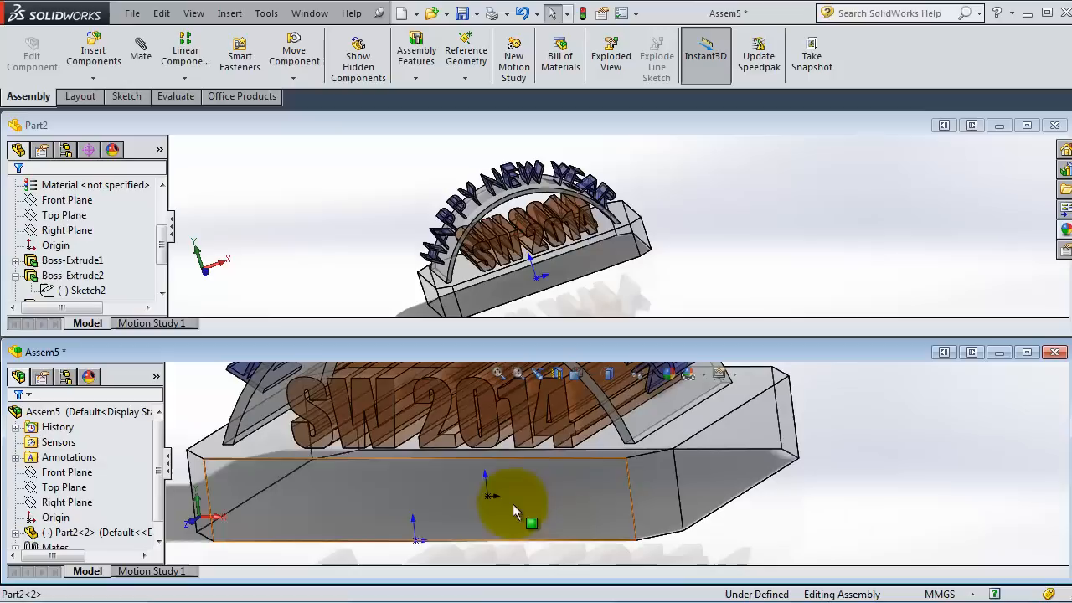
left_click(516, 503)
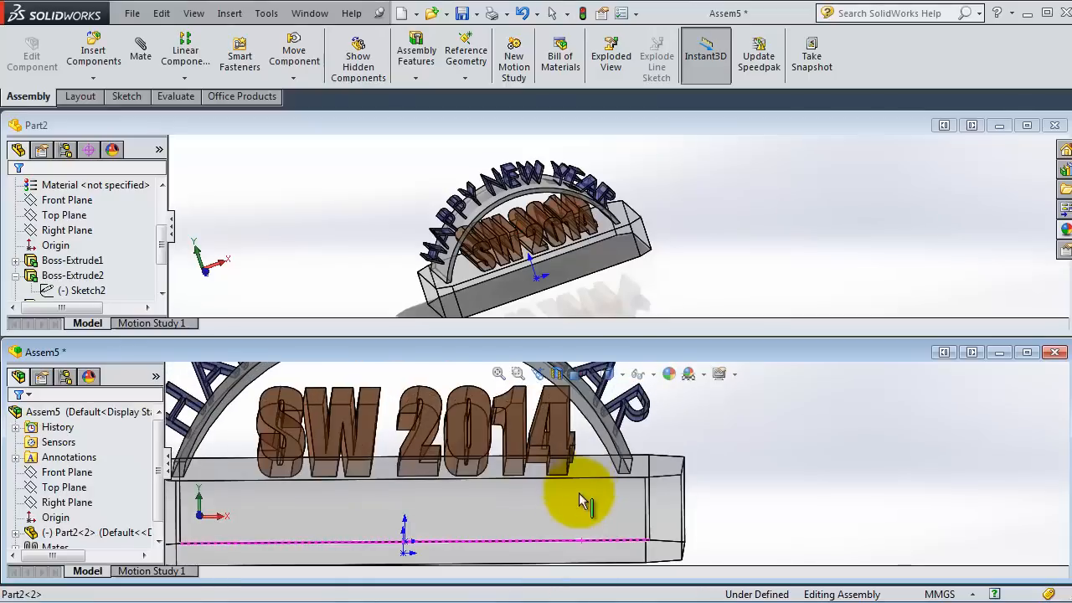
left_click_drag(583, 500, 703, 511)
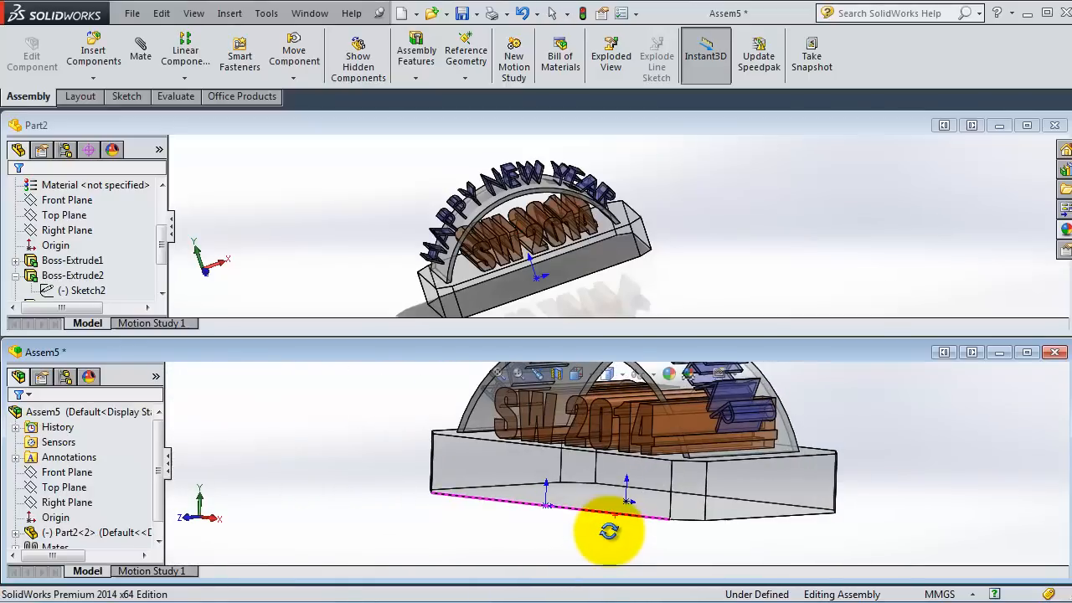
left_click_drag(610, 533, 626, 502)
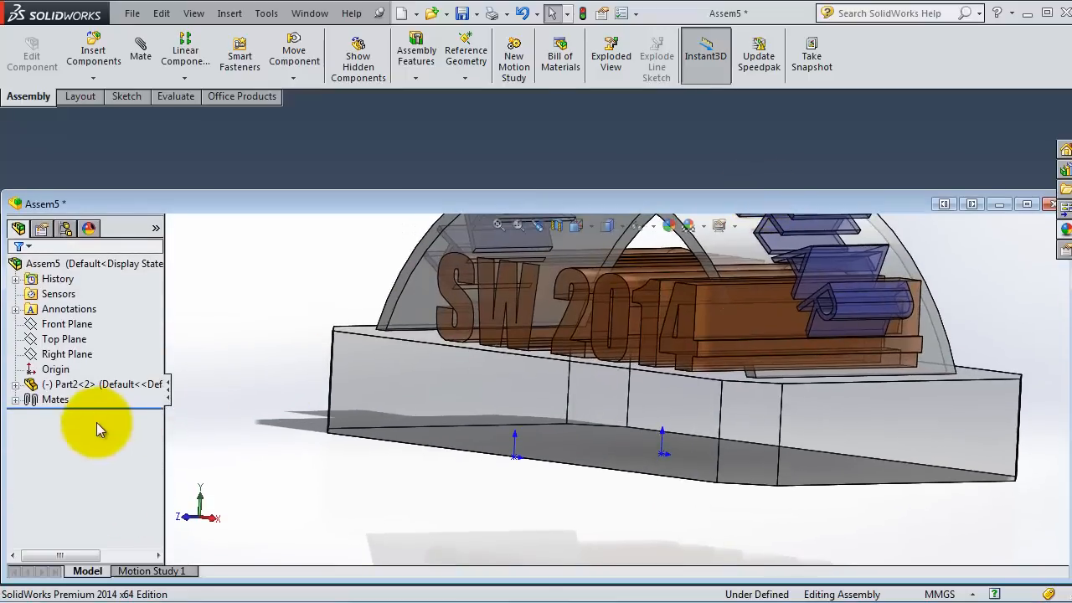
Fix Part2 in place from the FeatureManager tree and check the Mates folder
right_click(92, 383)
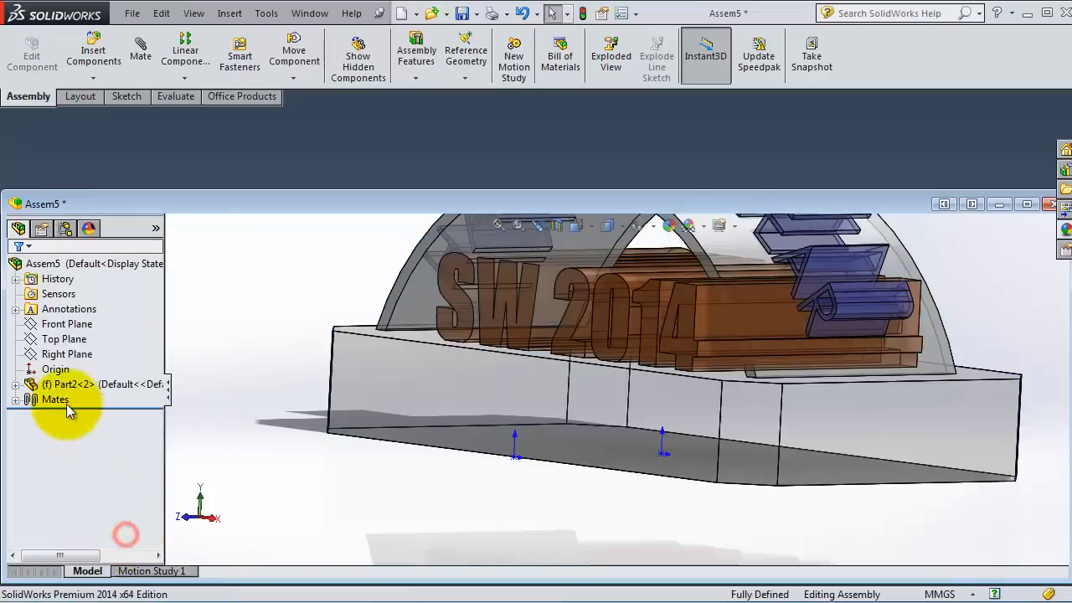
left_click(70, 384)
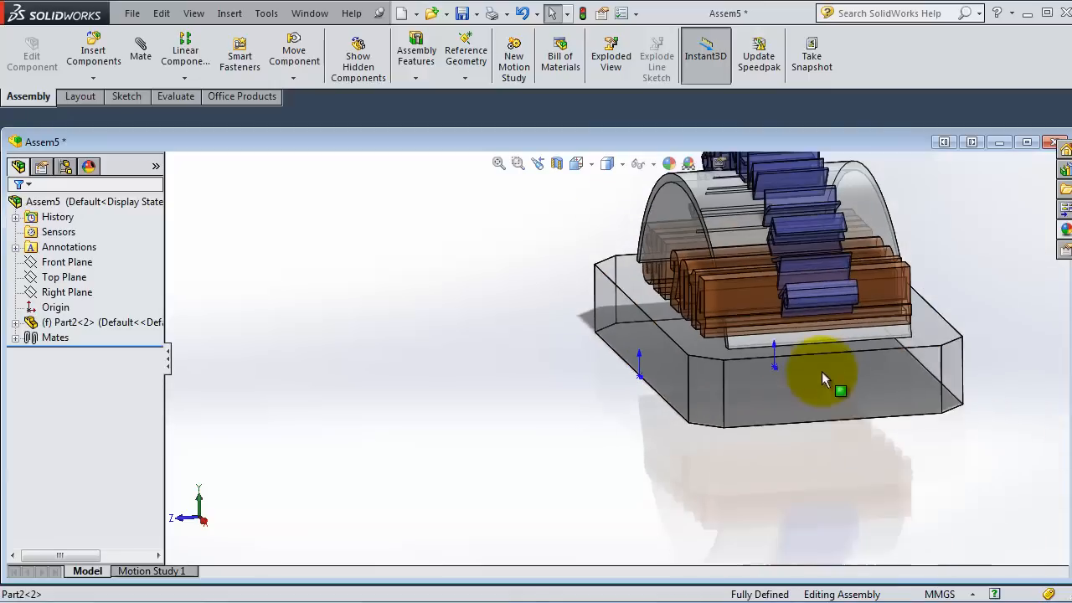
left_click_drag(841, 381, 818, 281)
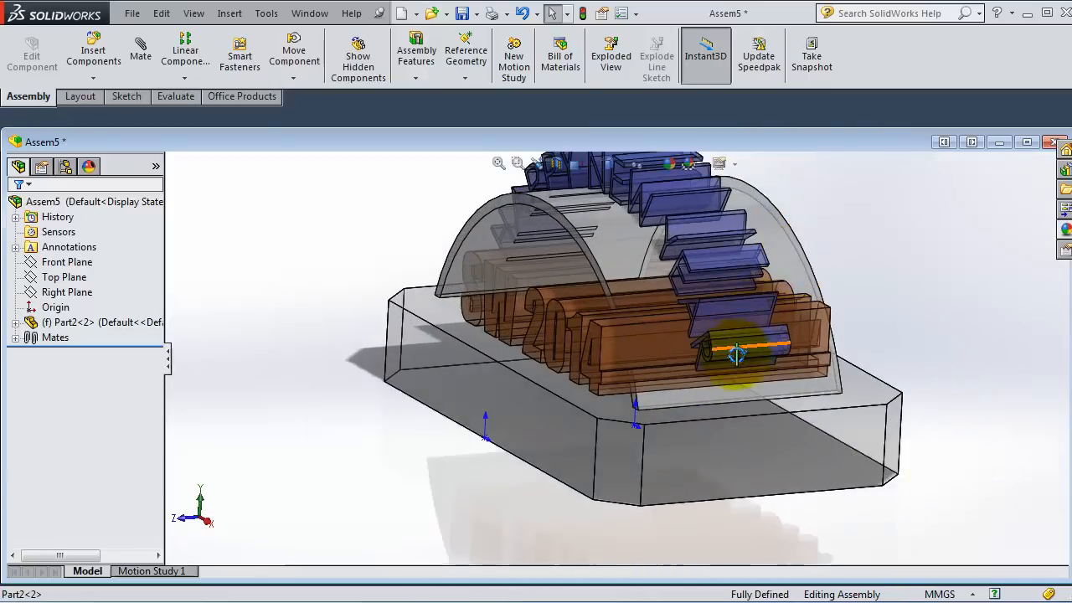
left_click(76, 322)
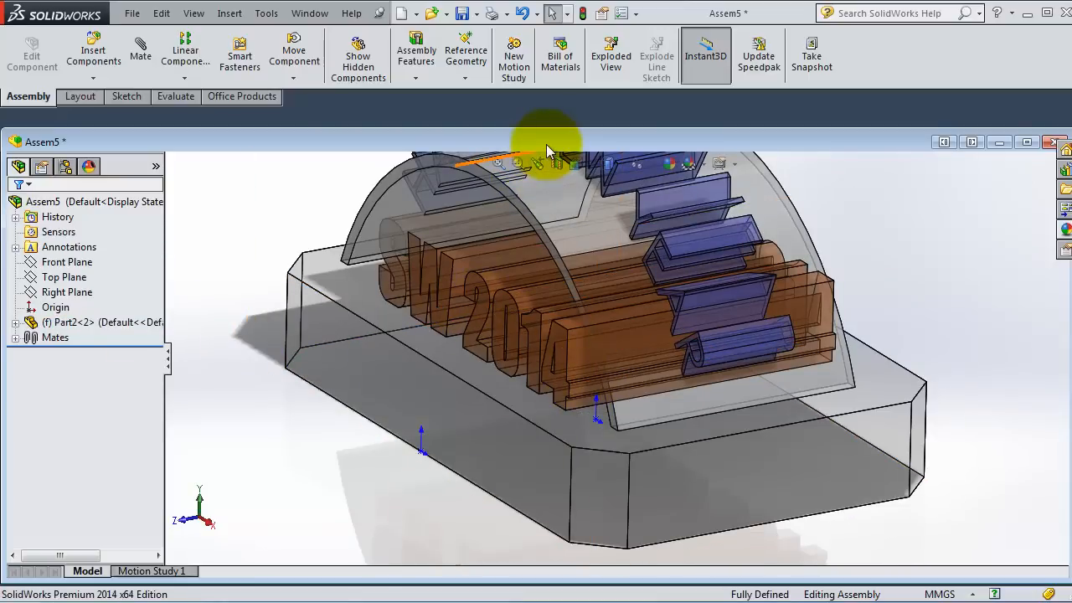
left_click(56, 337)
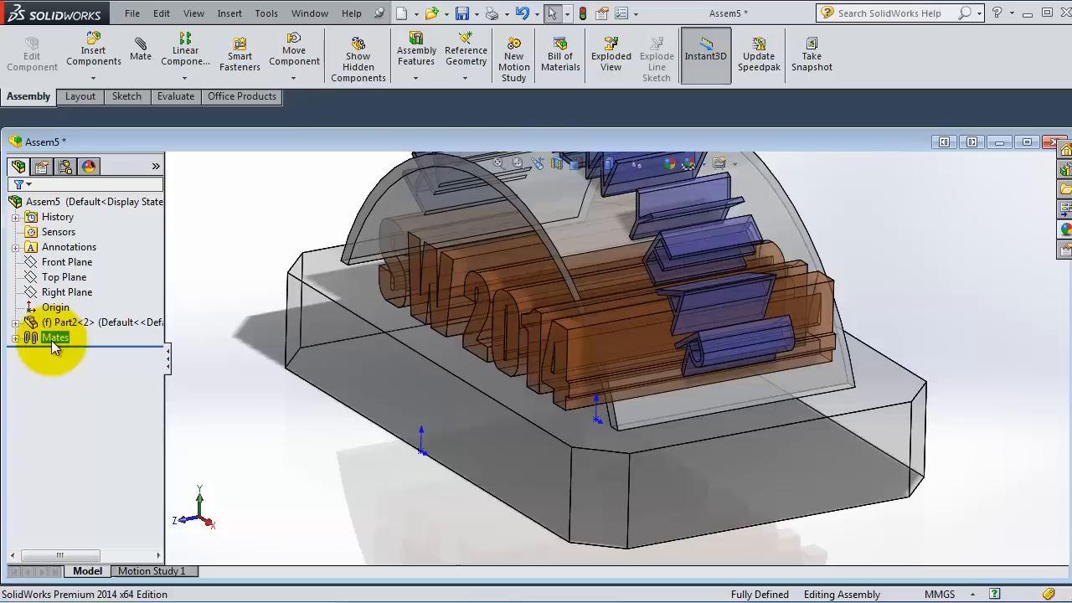
mouse_move(288, 266)
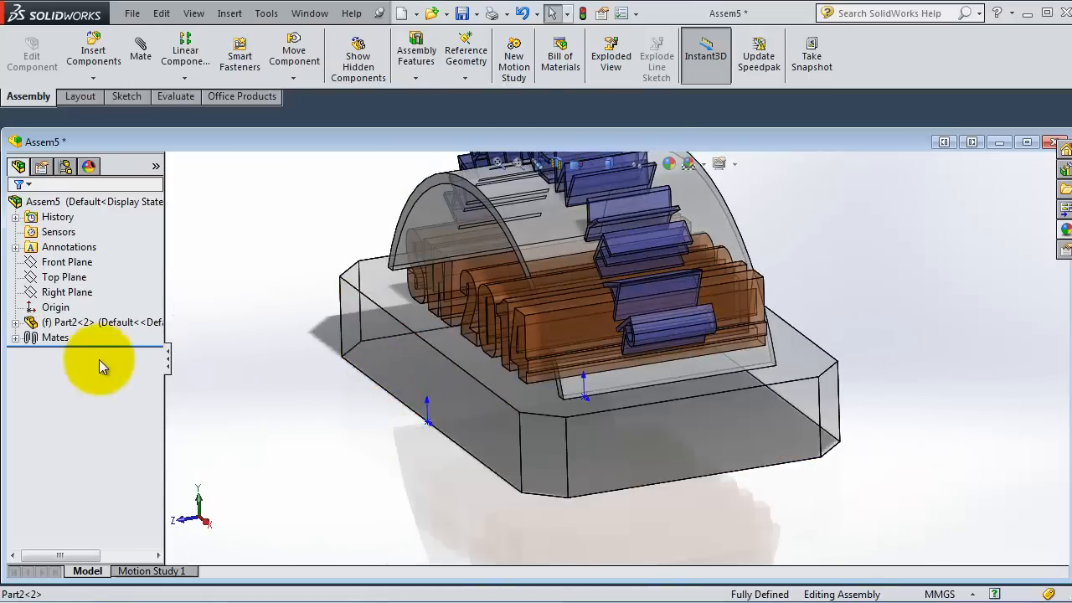
mouse_move(233, 396)
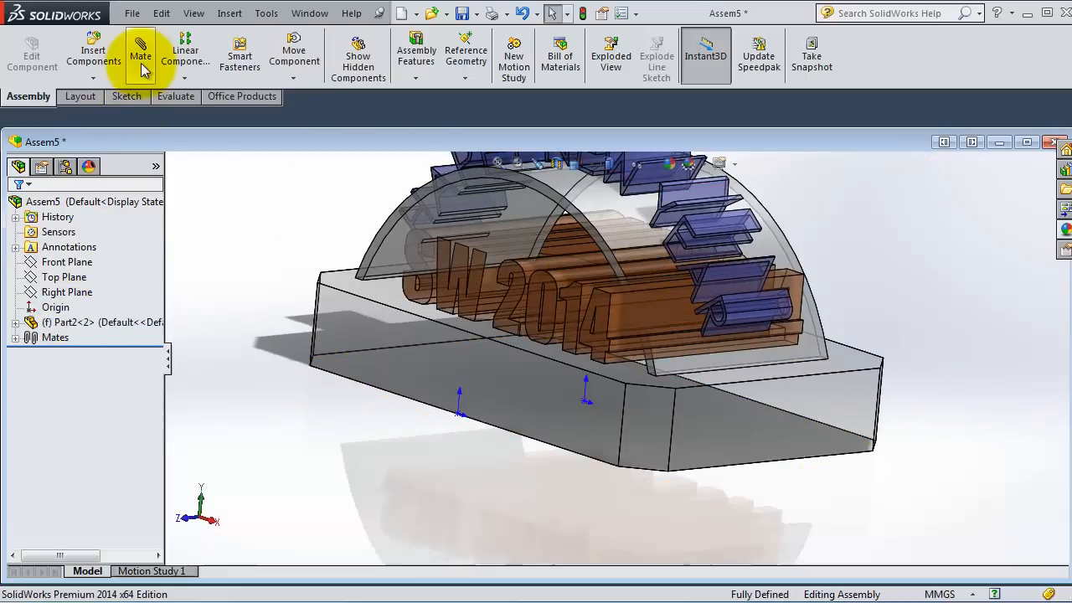
Start a new mate and expand the Standard Mates list with Coincident available
left_click(141, 50)
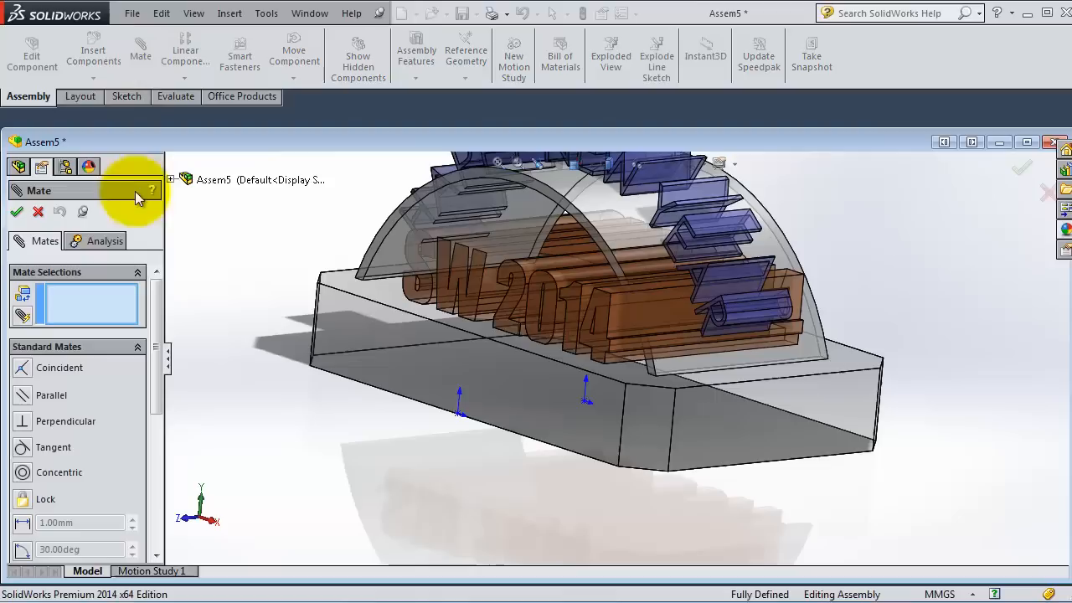
mouse_move(439, 432)
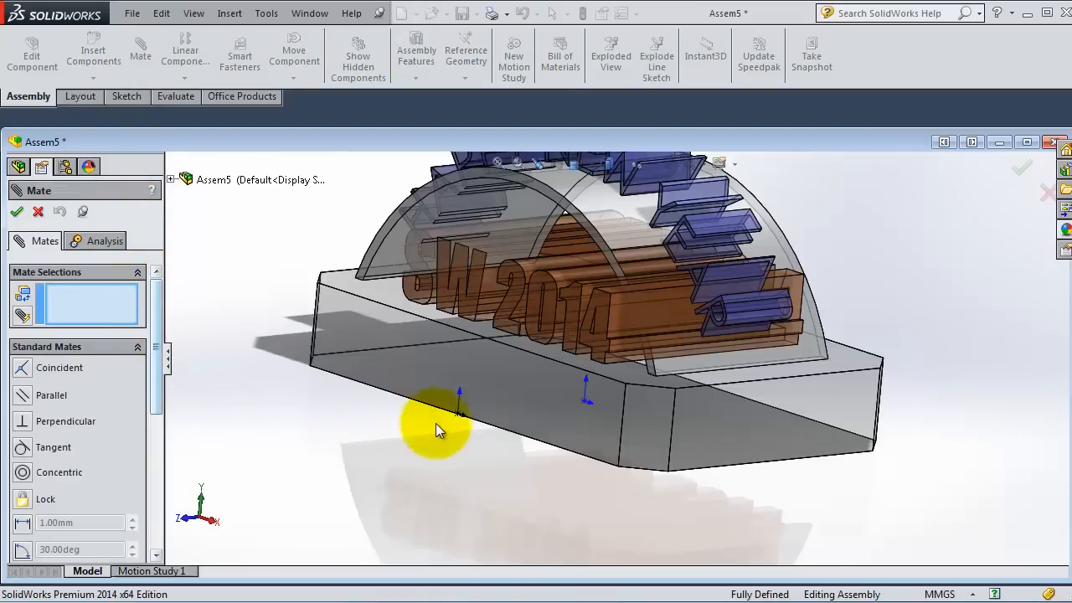
scroll("down", 3)
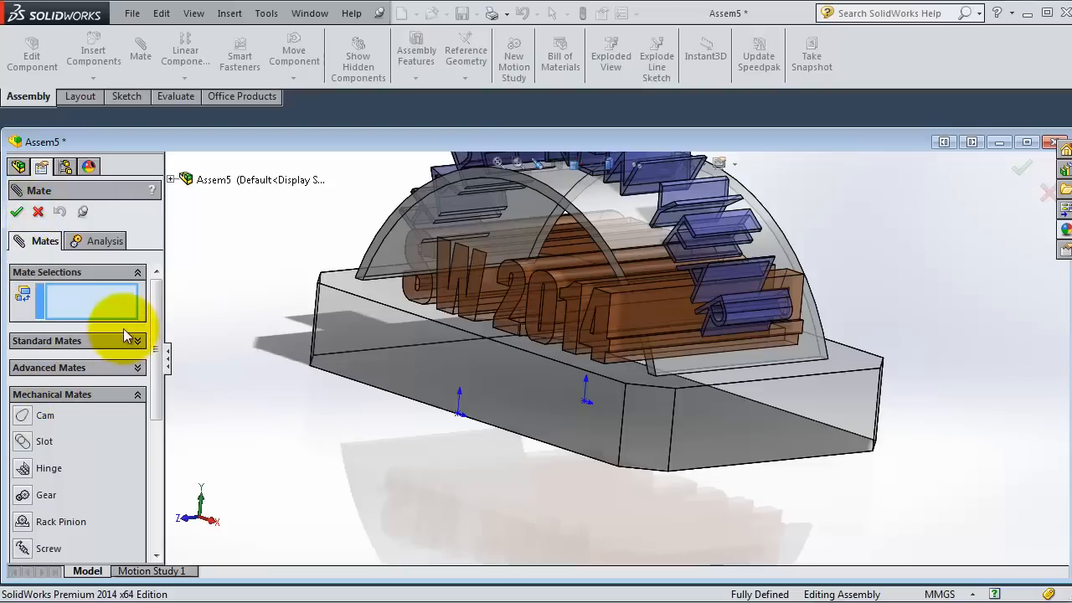
left_click(47, 340)
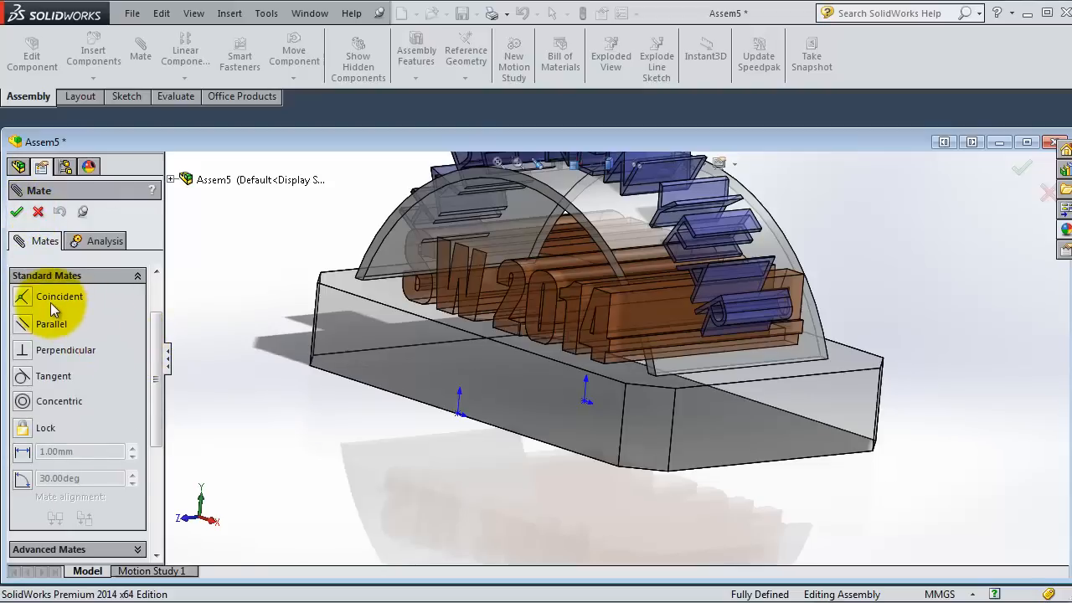
mouse_move(348, 442)
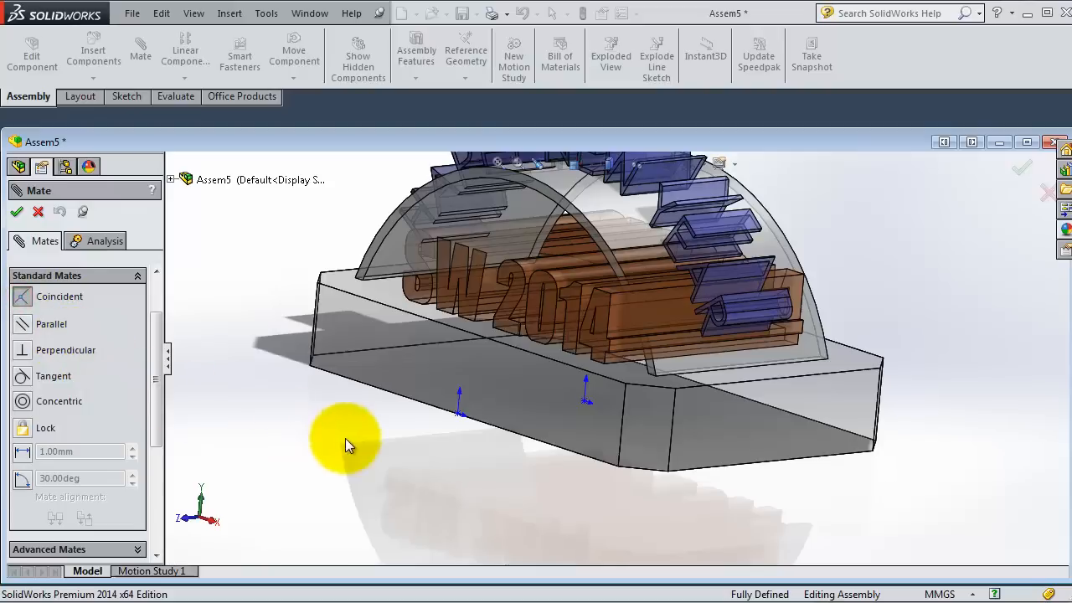
mouse_move(583, 411)
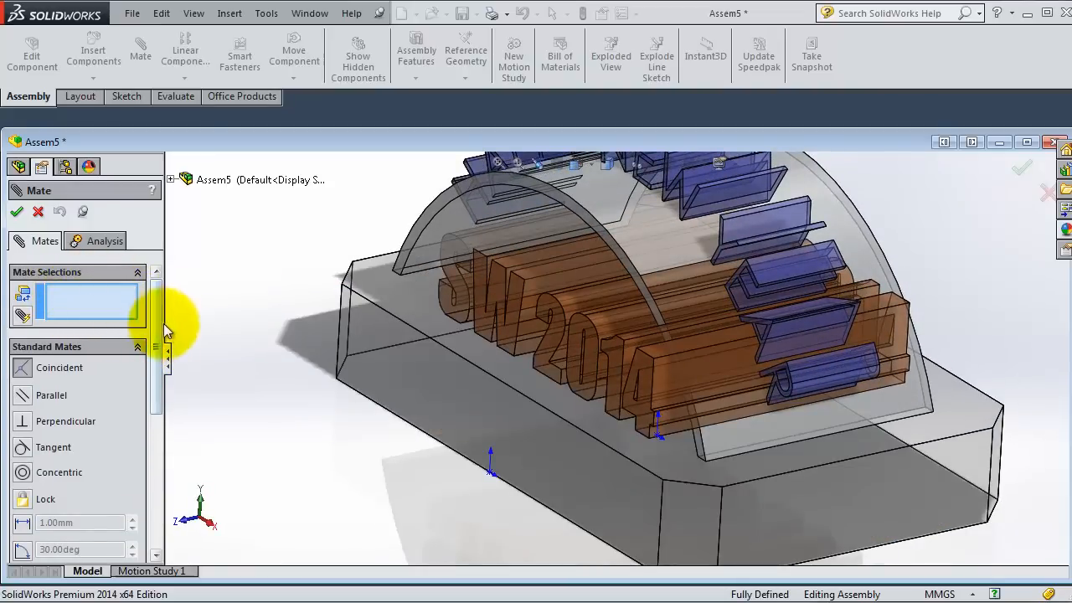
mouse_move(184, 322)
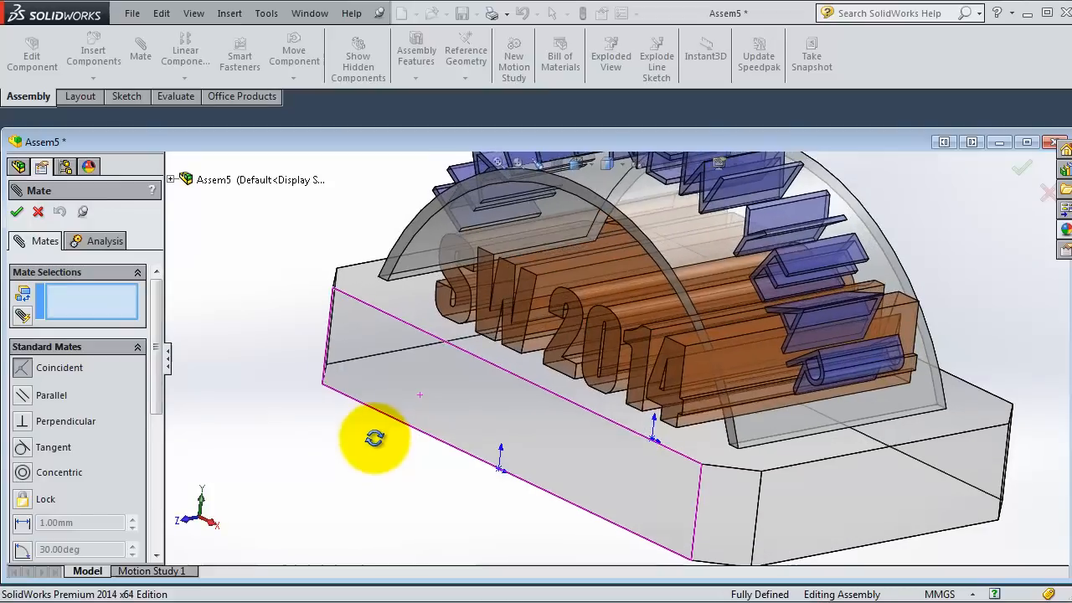
mouse_move(645, 463)
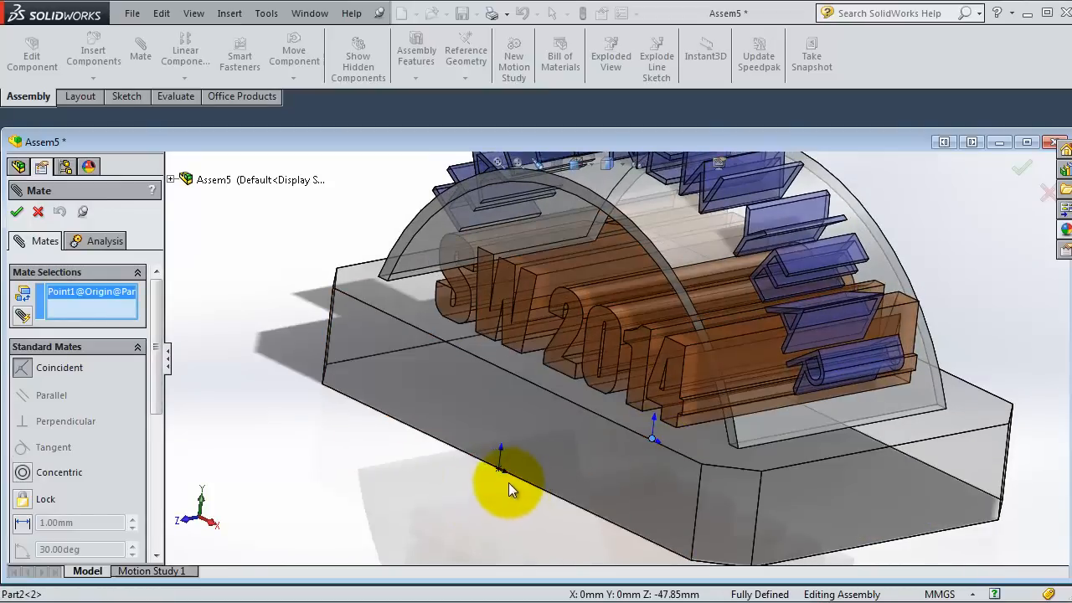
Pick the second origin, then undo the rejected coincident mate between fixed components
left_click(500, 452)
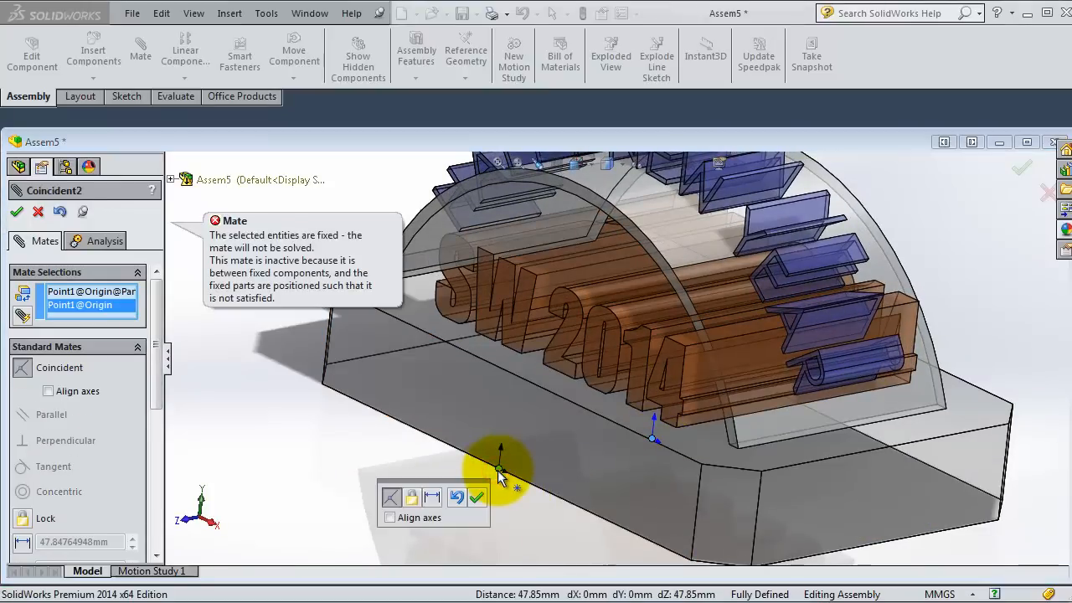
mouse_move(254, 265)
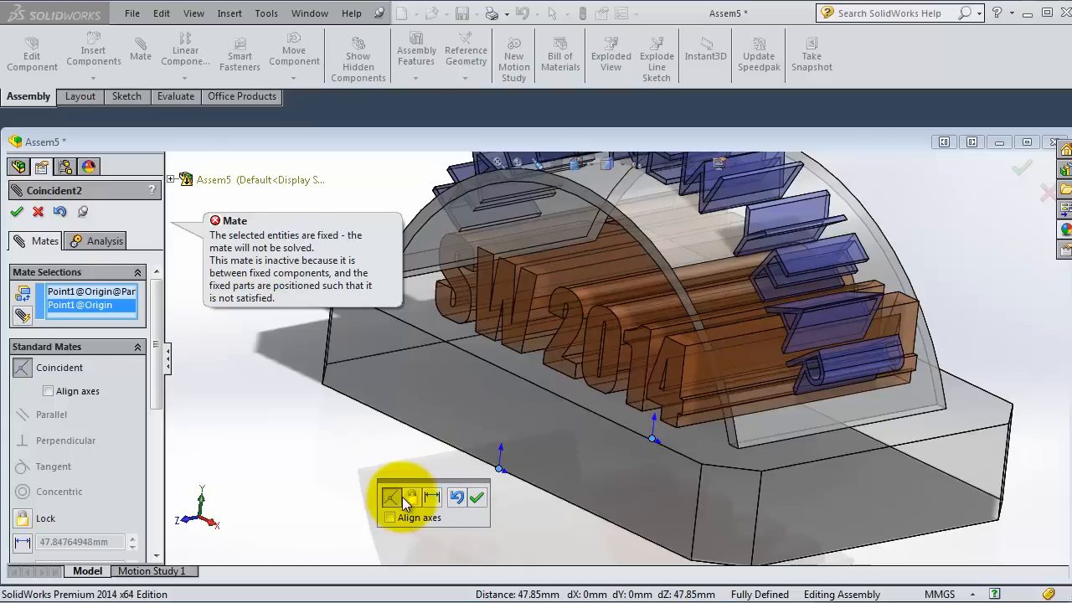
mouse_move(458, 496)
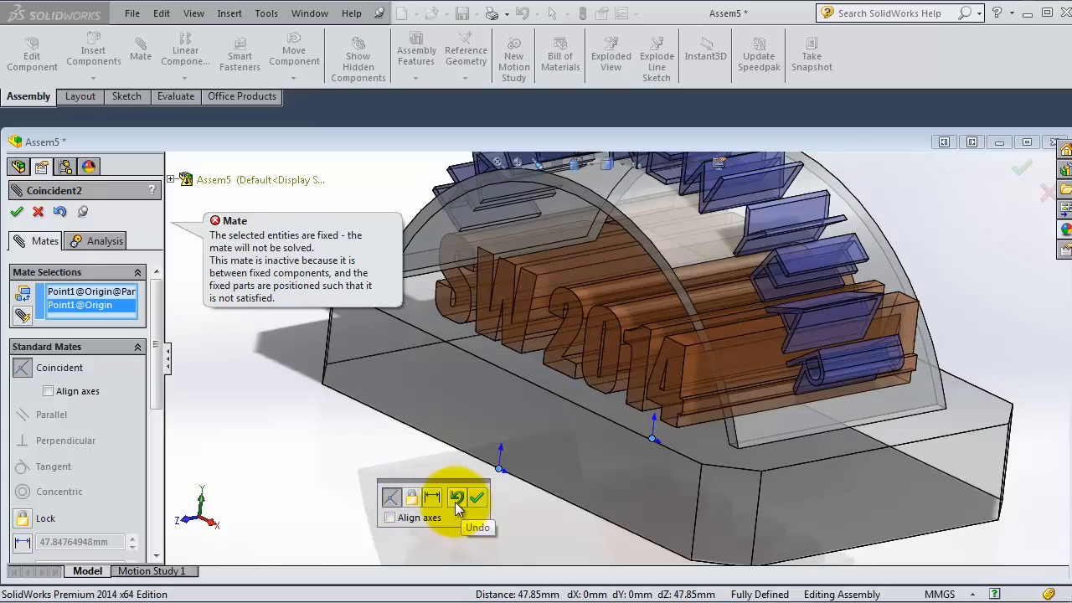
left_click(459, 498)
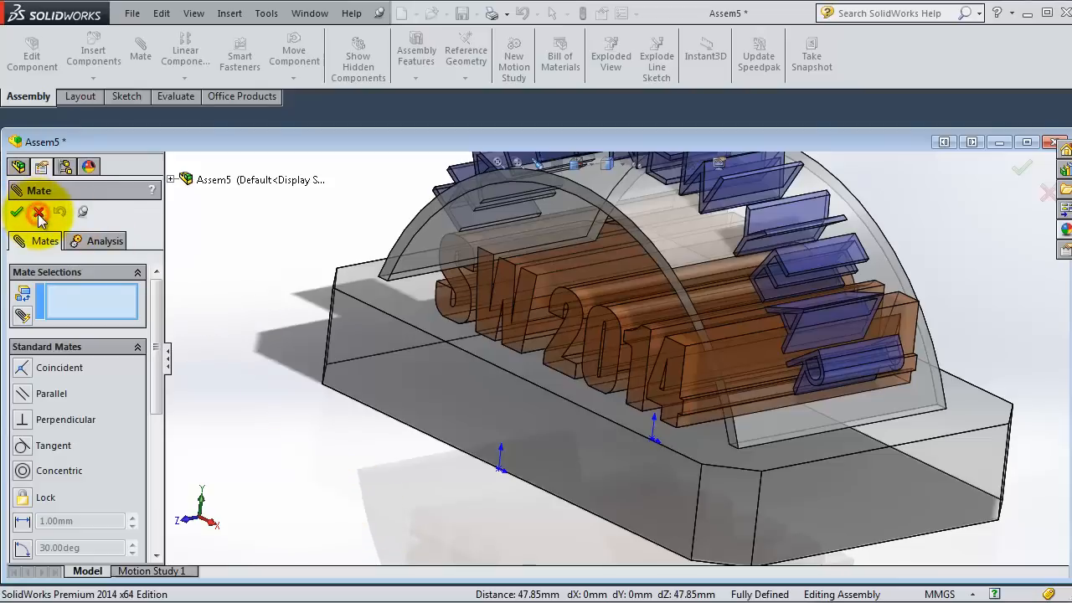
Cancel the mate command, float Part2 via its context menu and select it
left_click(17, 211)
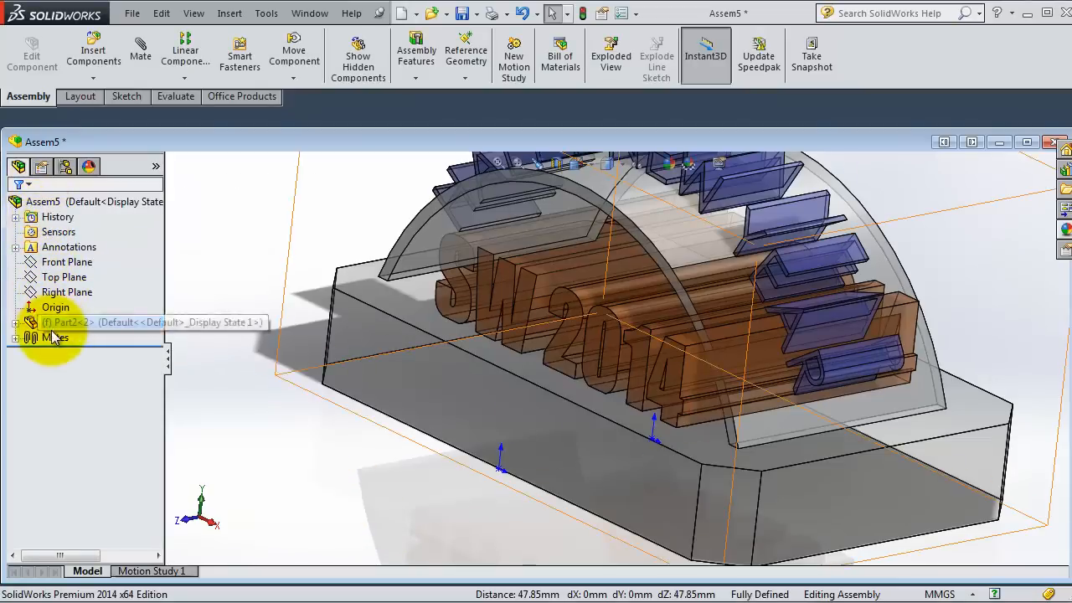
right_click(67, 321)
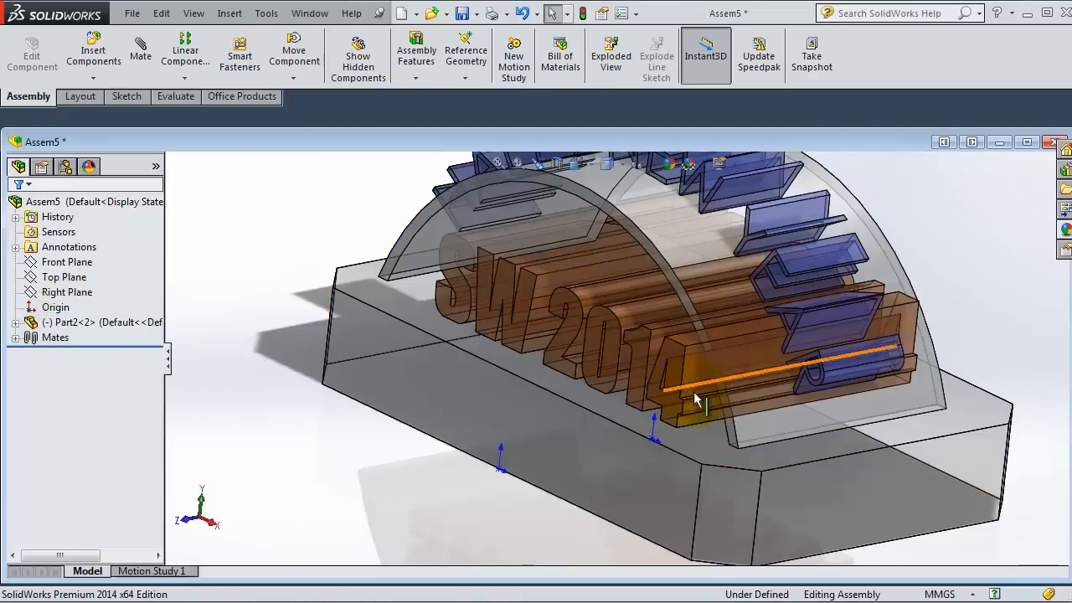
left_click_drag(695, 400, 712, 400)
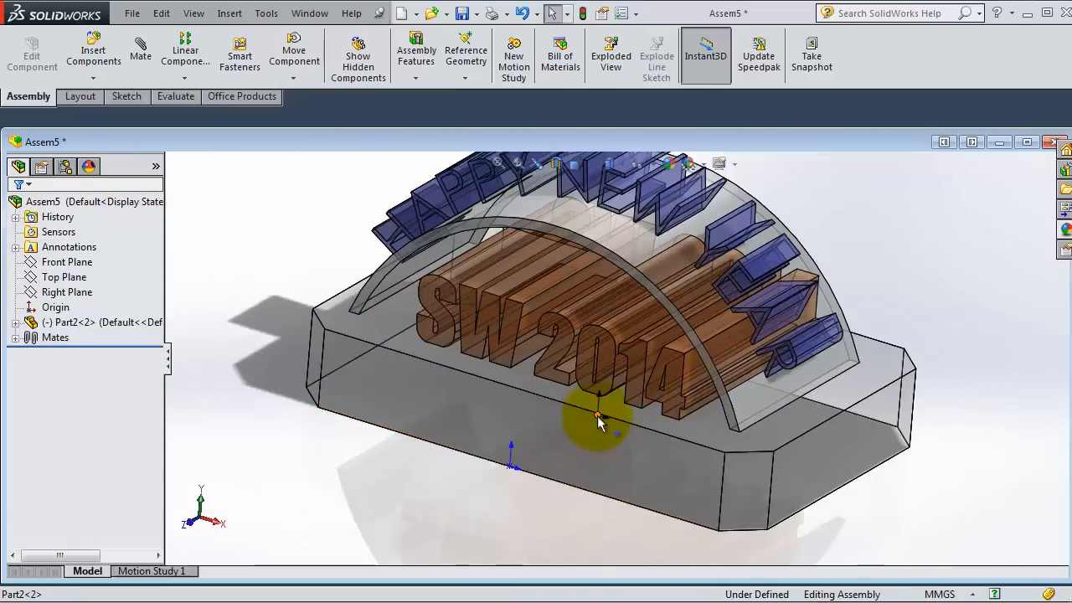
left_click(599, 416)
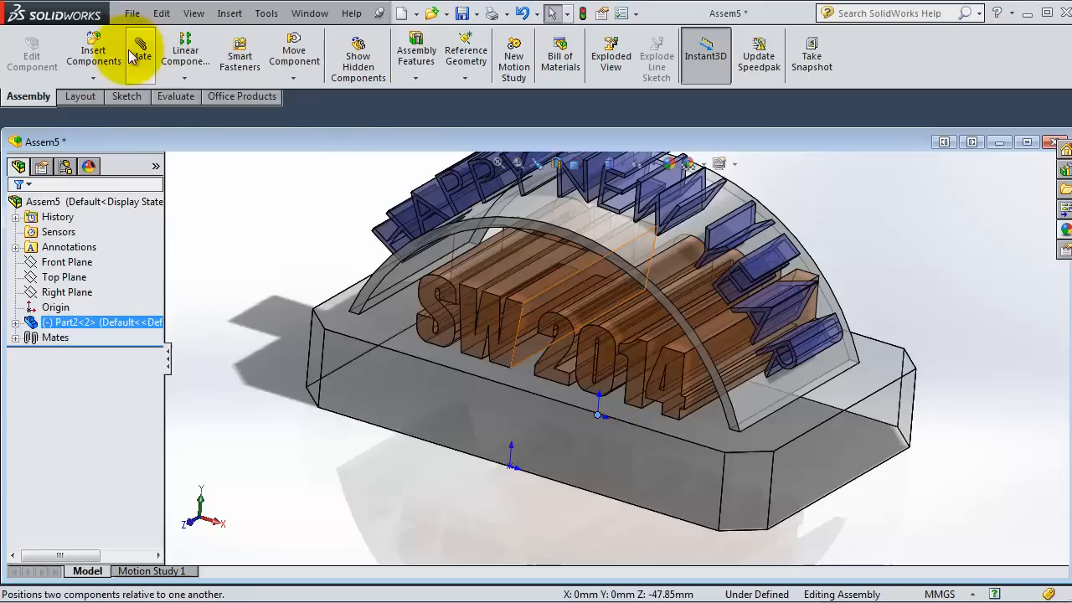
Mate Part2's origin coincident with the assembly origin
left_click(600, 410)
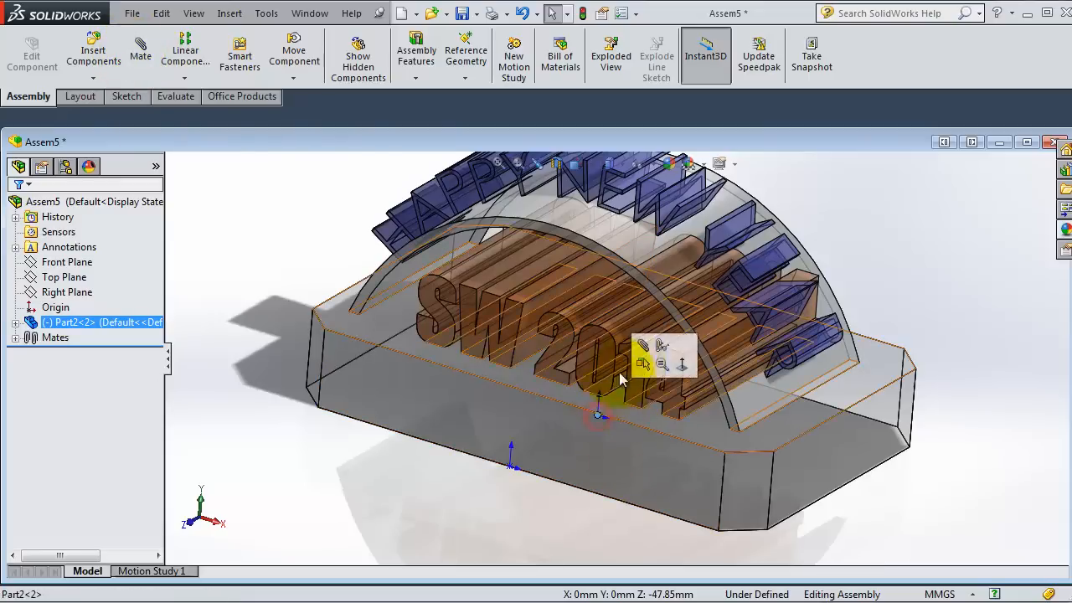
left_click(141, 52)
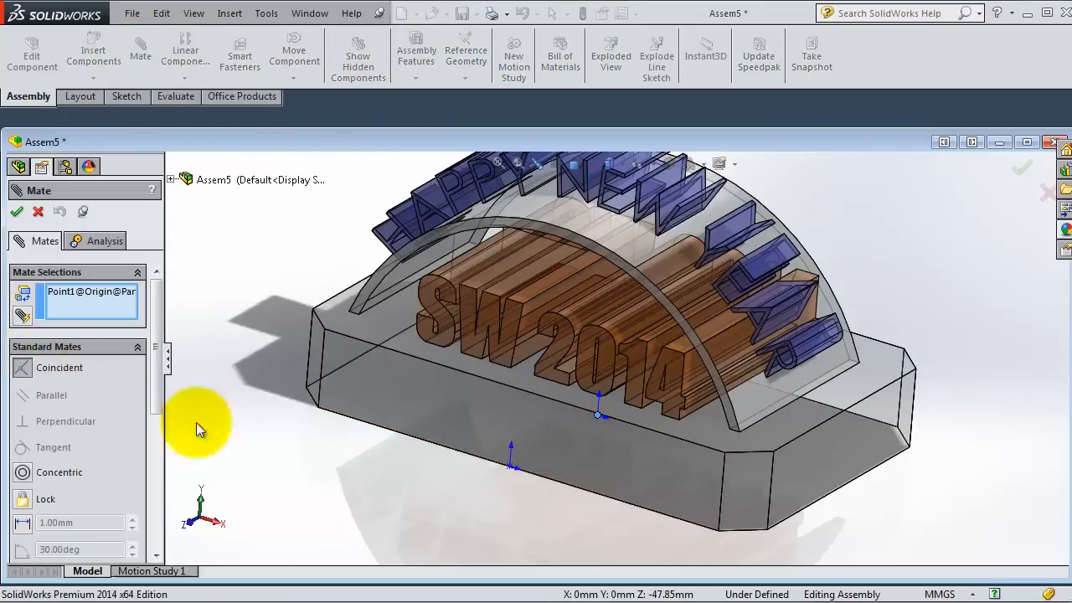
left_click(510, 466)
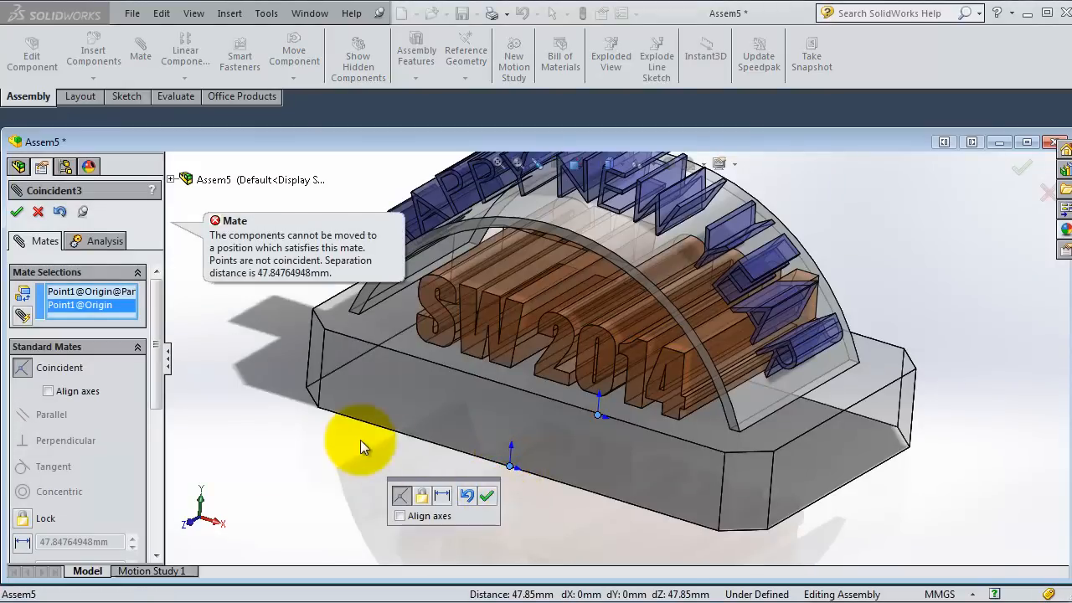
left_click(488, 496)
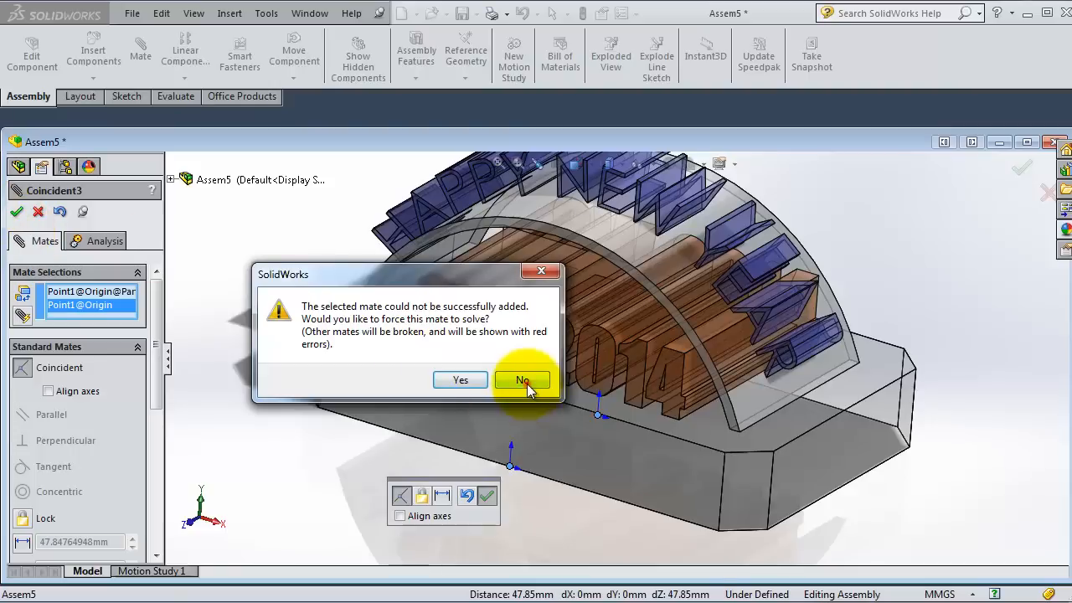
Decline force-solving, reselect the assembly origin and accept the over-defined coincident mate
left_click(523, 380)
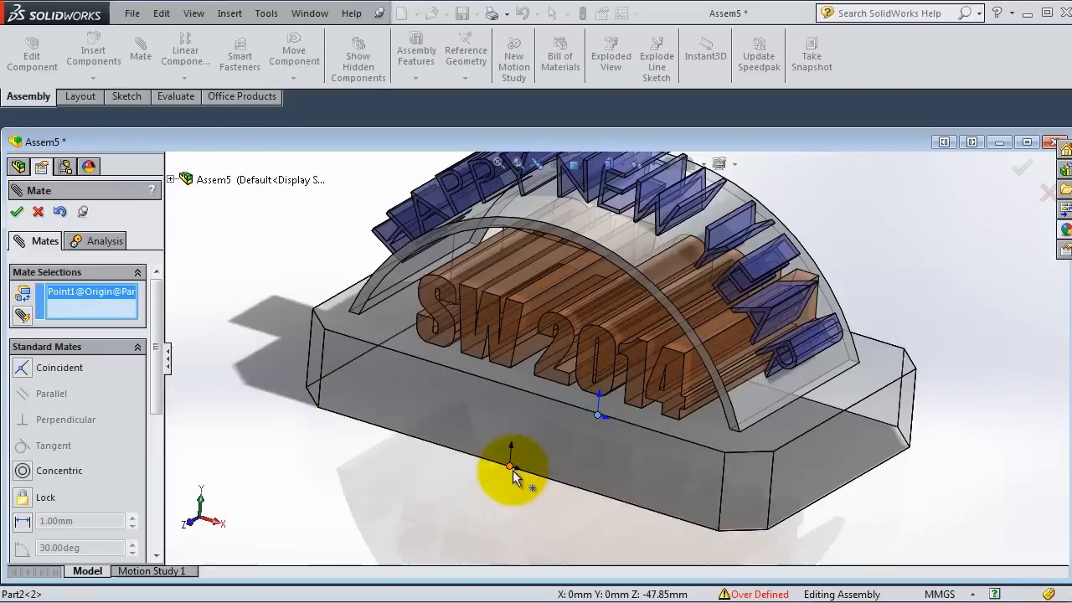
left_click(509, 466)
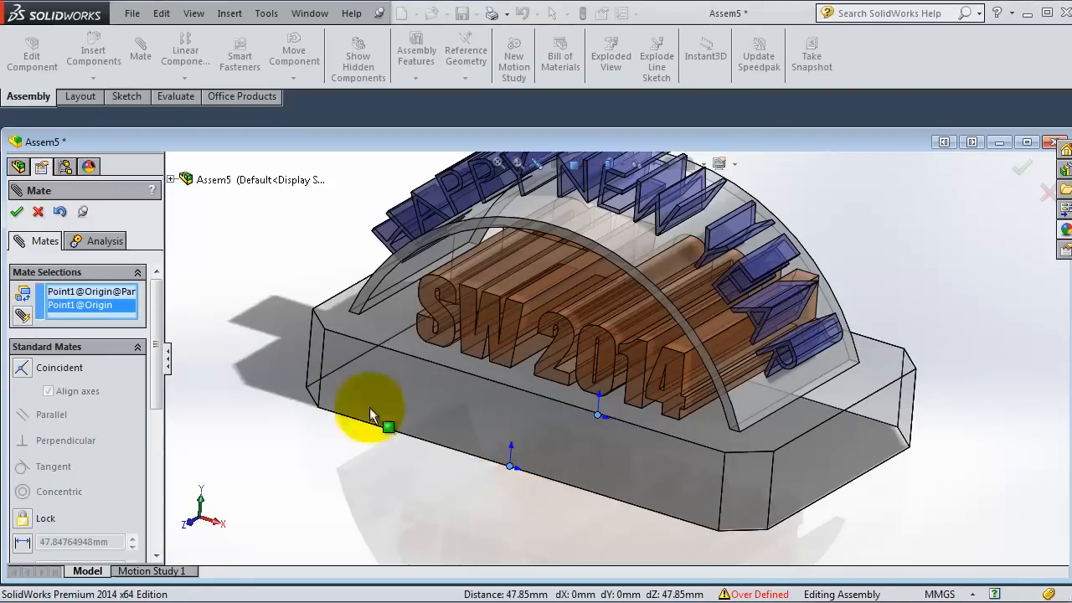
left_click(16, 211)
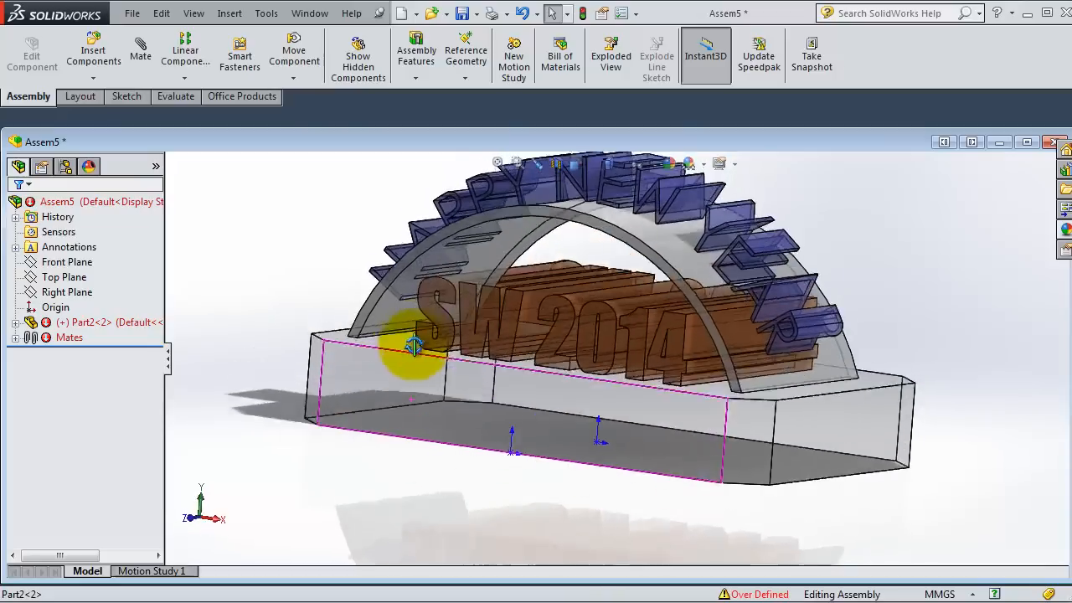
left_click_drag(416, 347, 409, 378)
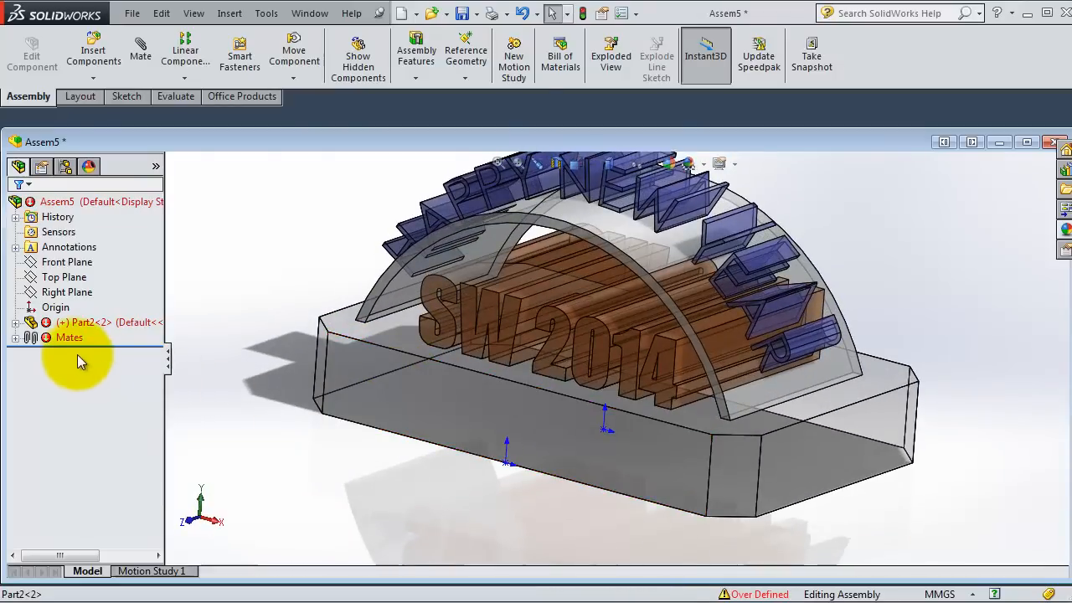
Delete the conflicting Coincident1 mate so only Coincident3 remains, then view the model
left_click(15, 337)
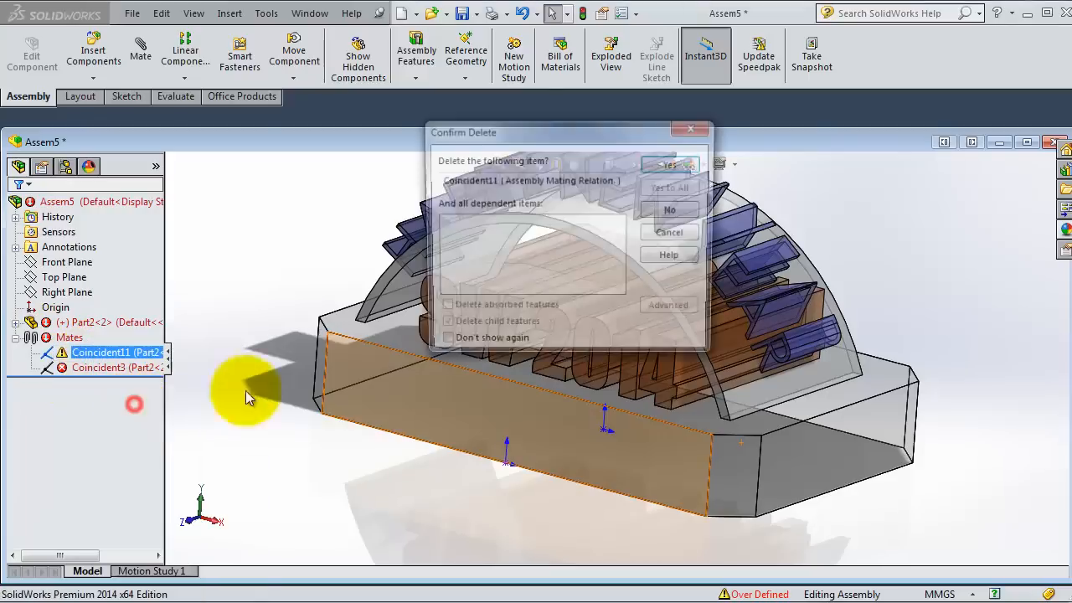
left_click(670, 164)
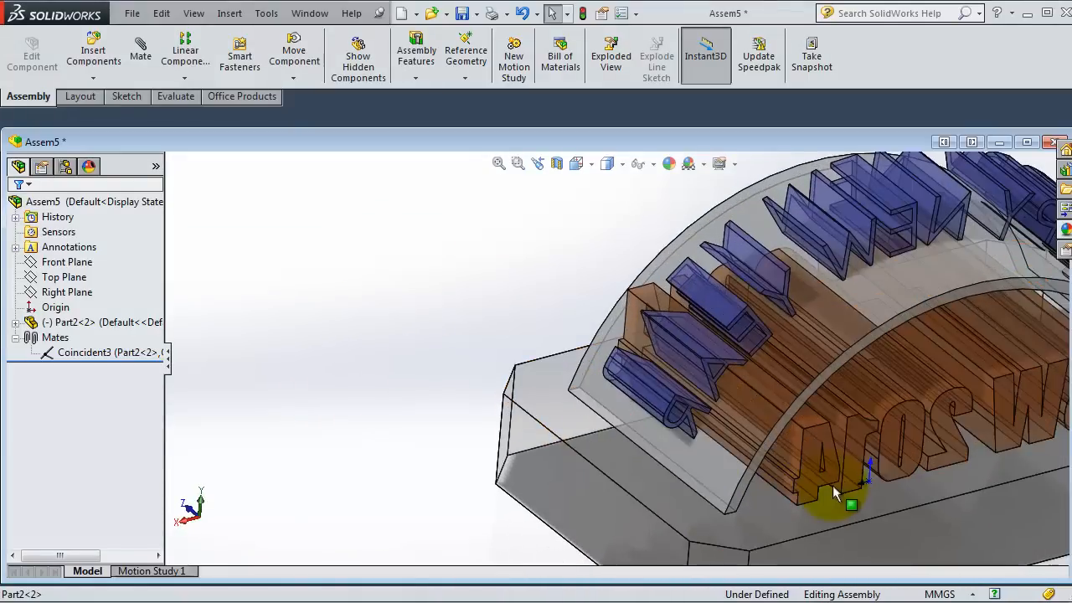
left_click_drag(838, 494, 795, 478)
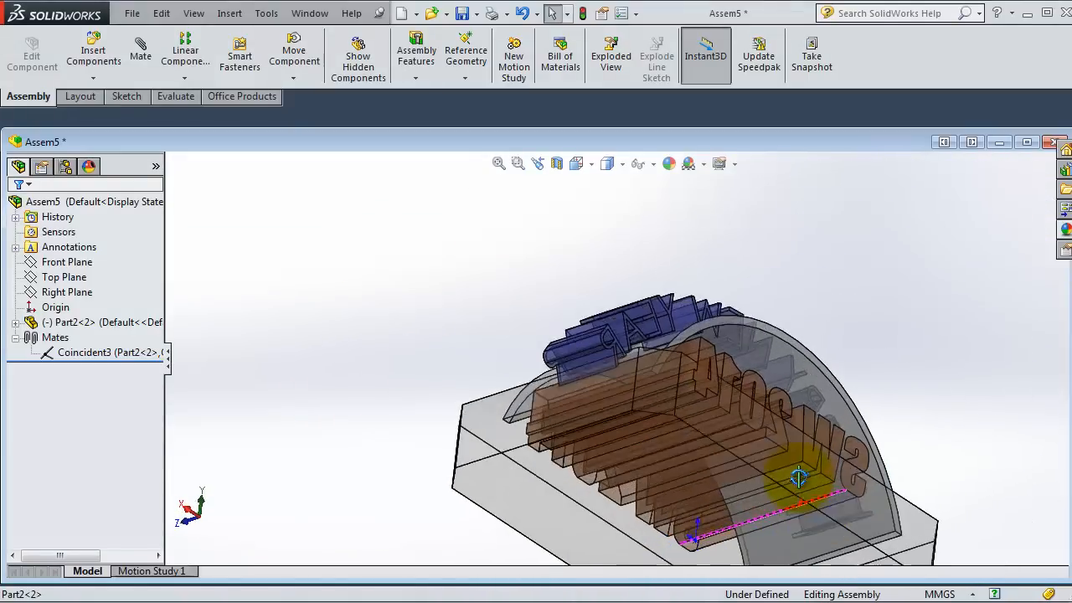